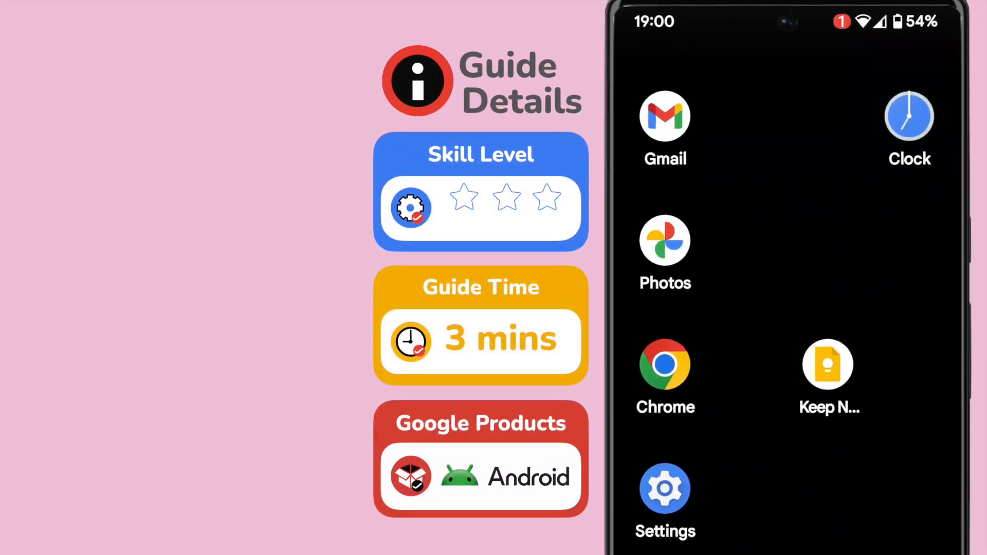
Step: Reach the Storage page in Settings showing 104 GB used of 128 GB
left_click(464, 198)
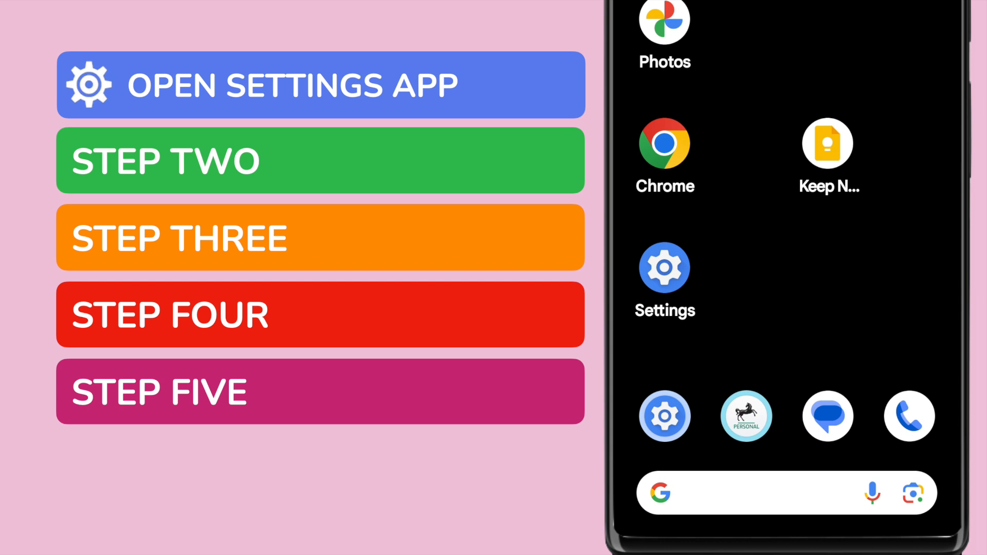
scroll("down", 3)
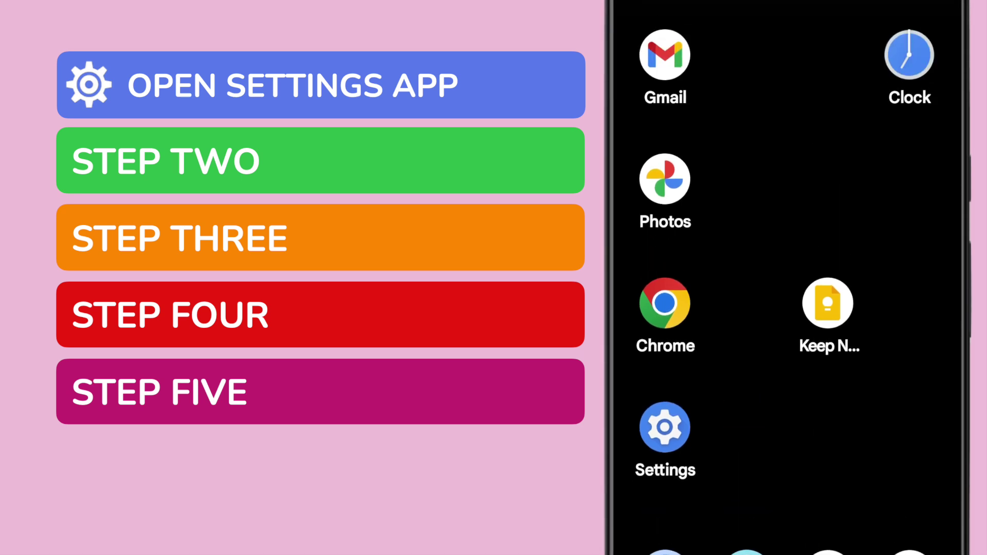
left_click(664, 427)
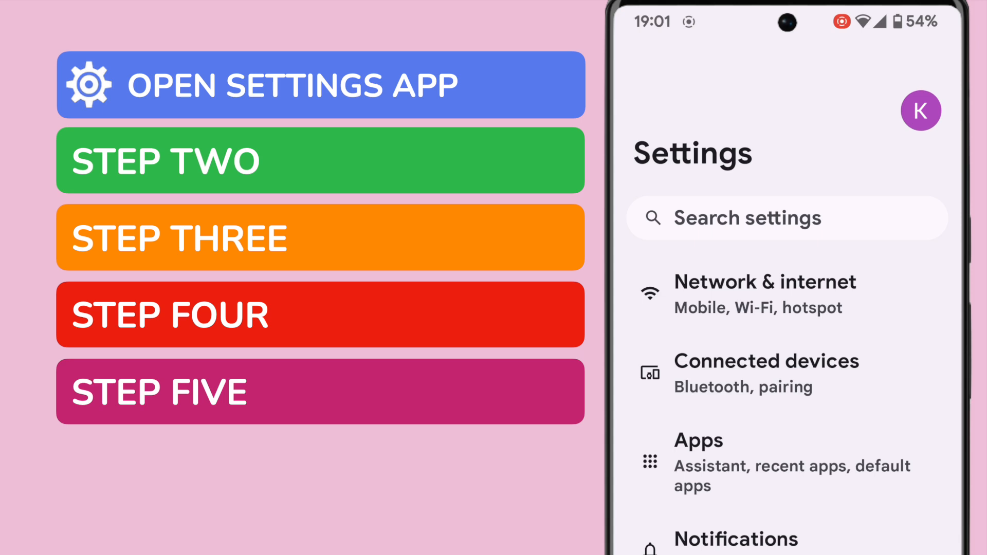
scroll("down", 3)
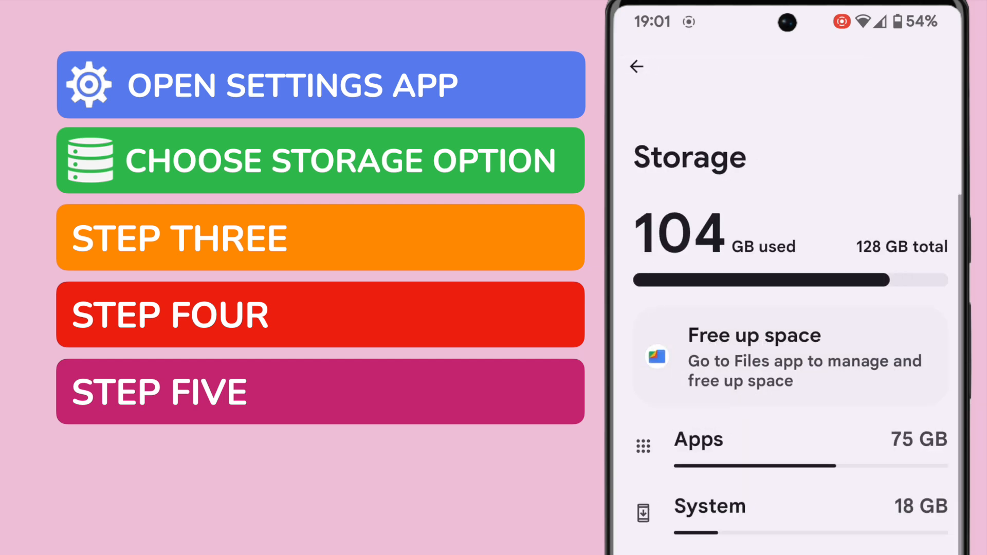
scroll("down", 3)
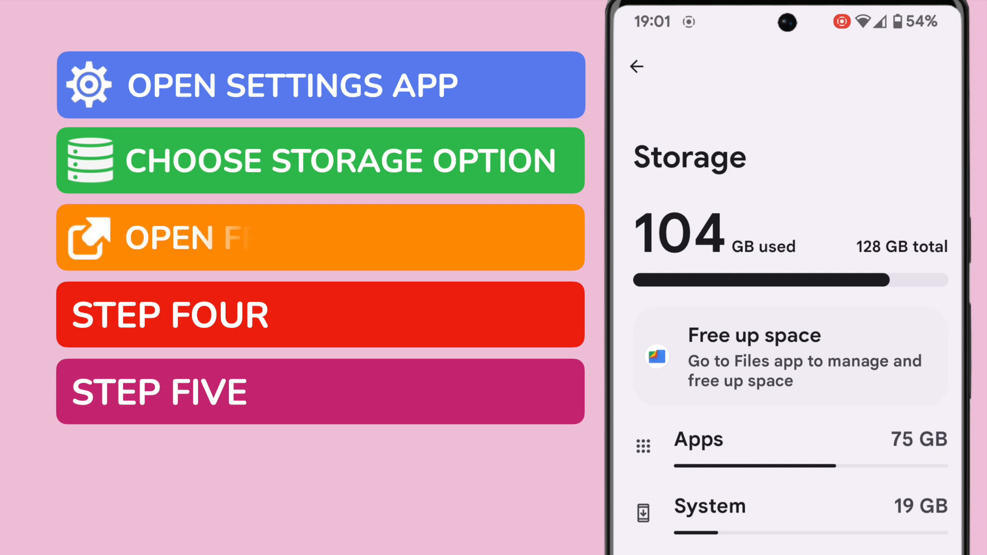
Step: Go to Files by Google's Clean suggestions via Free up space and reach the Delete large files card (6.58 GB, 76 files)
left_click(790, 357)
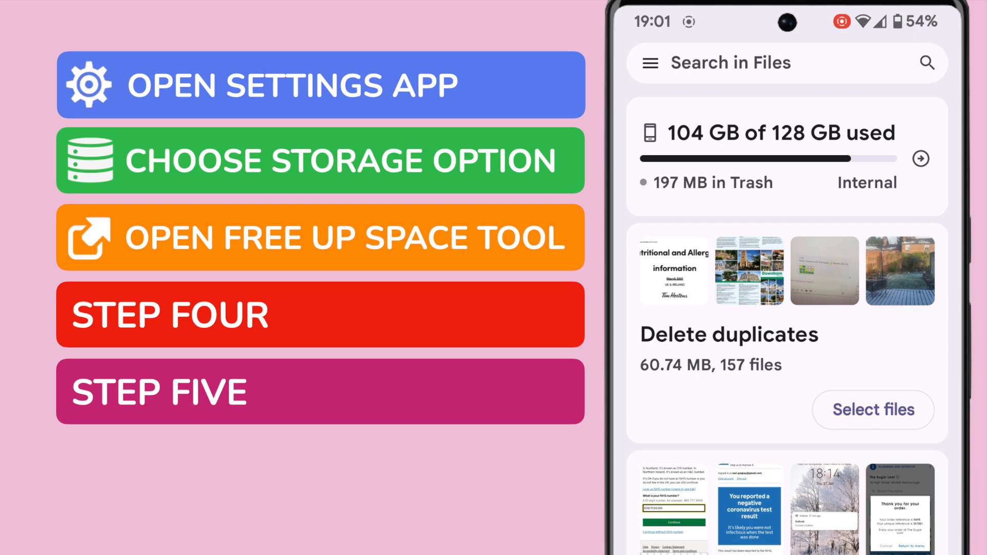
scroll("down", 3)
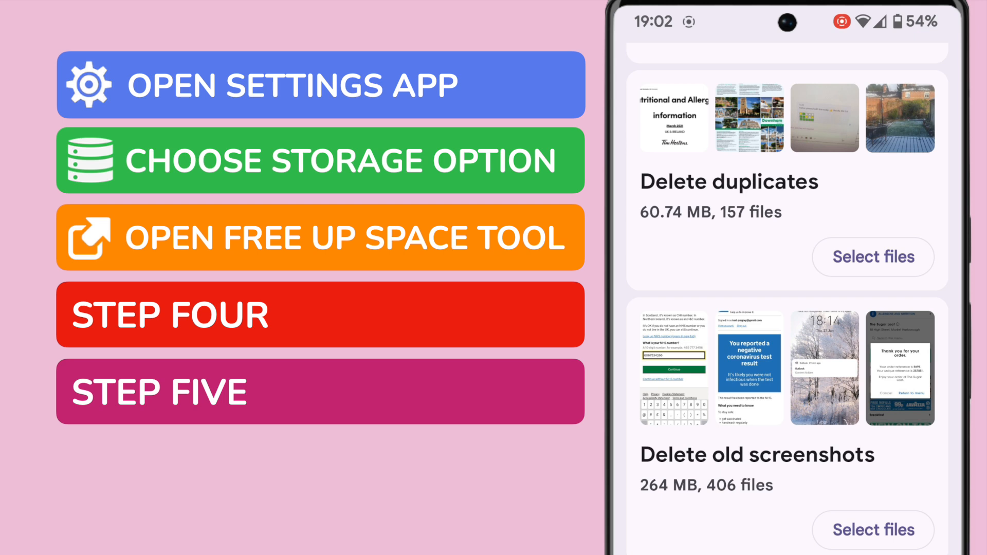
scroll("down", 3)
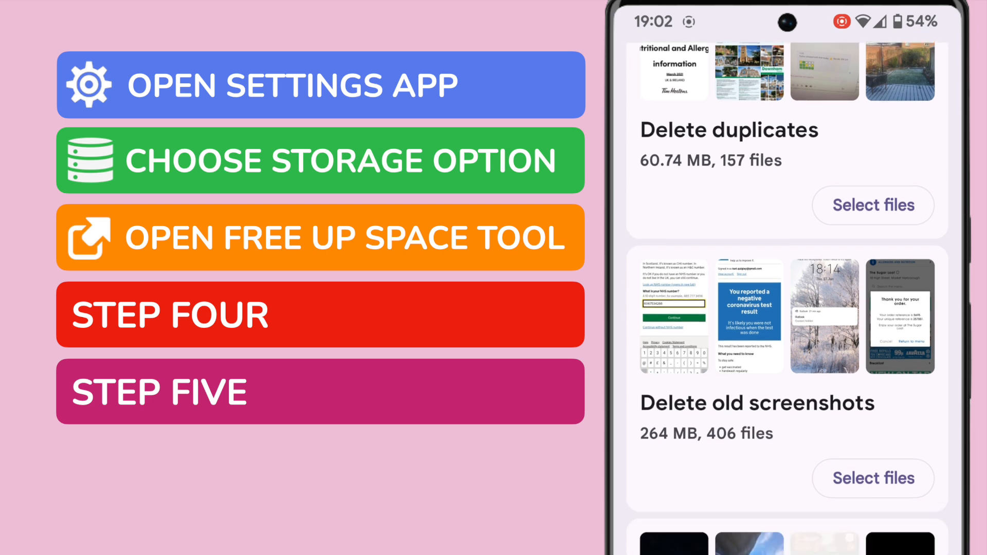
scroll("down", 3)
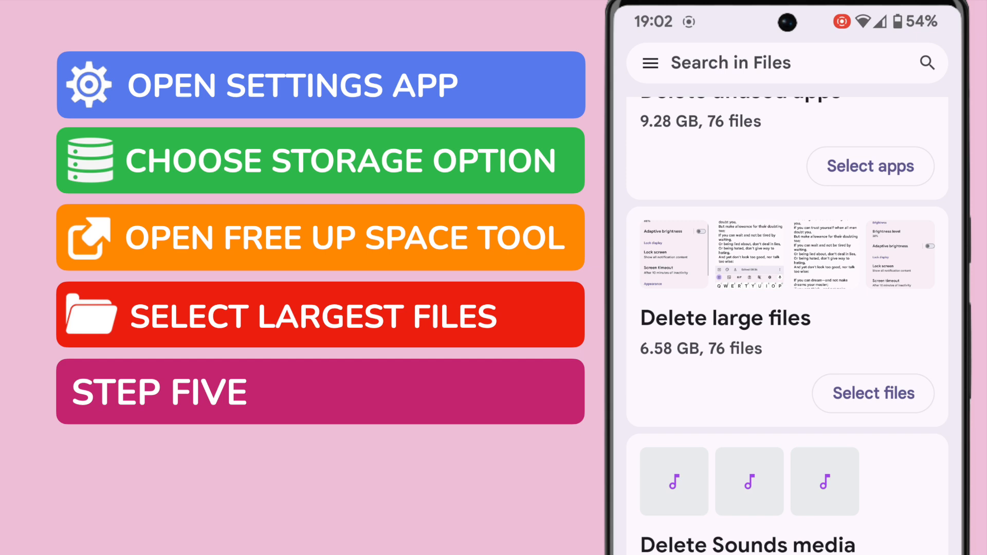
Step: Select all 76 large files (6.58 GB) and move them to Trash, confirming the prompt
left_click(874, 393)
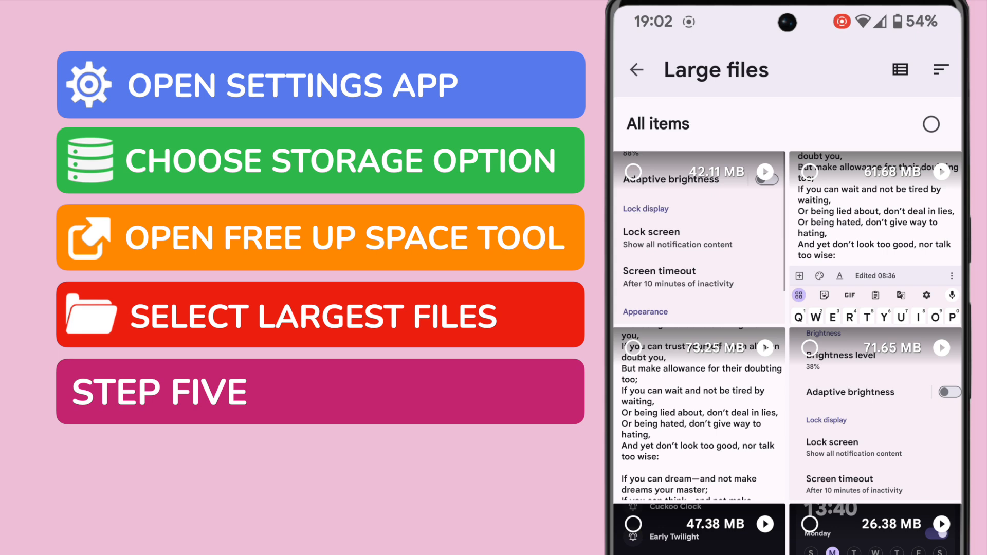
left_click(633, 172)
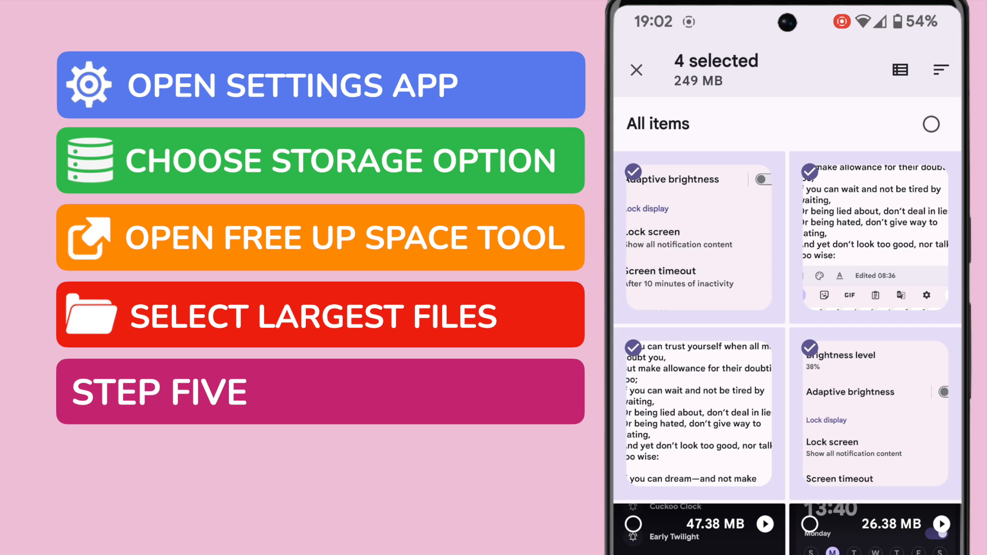
left_click(930, 124)
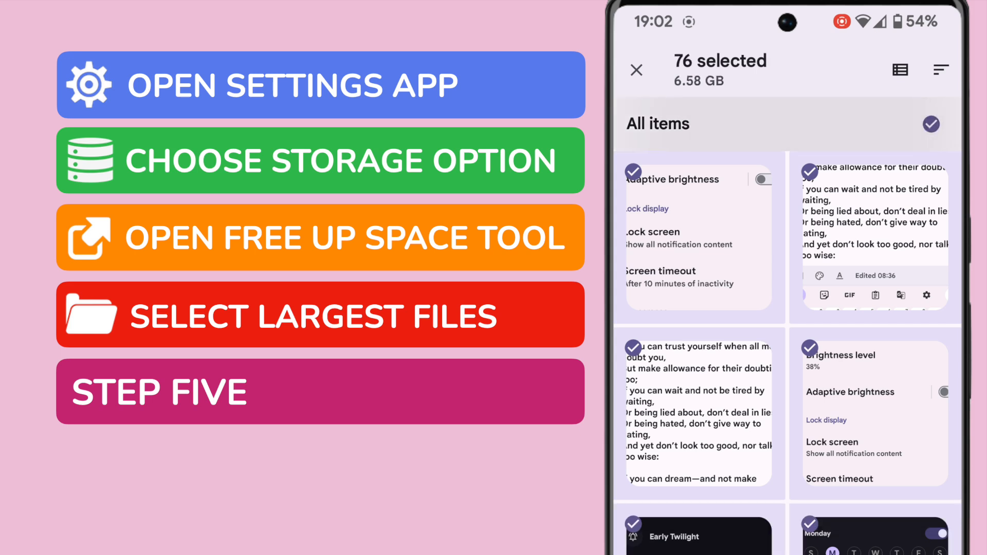
scroll("down", 3)
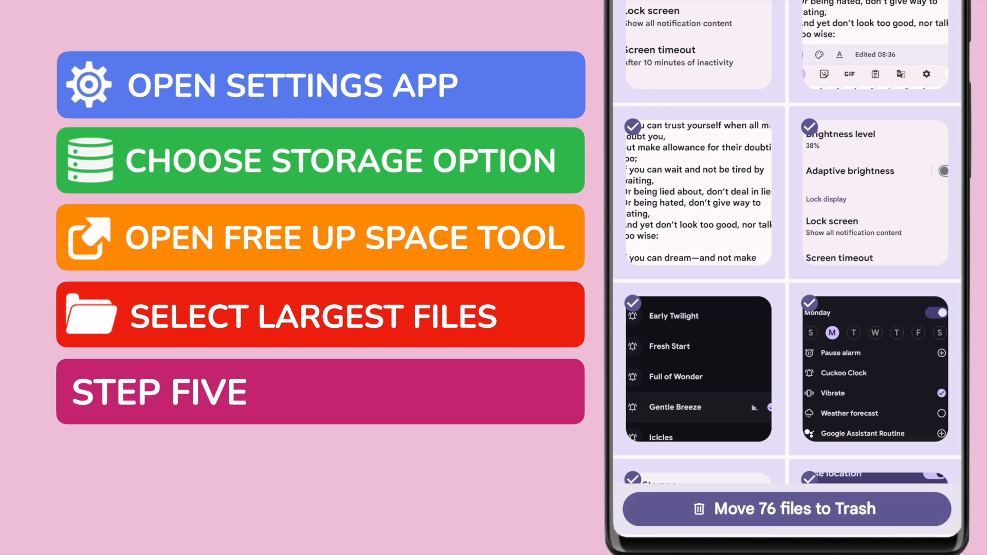
left_click(787, 509)
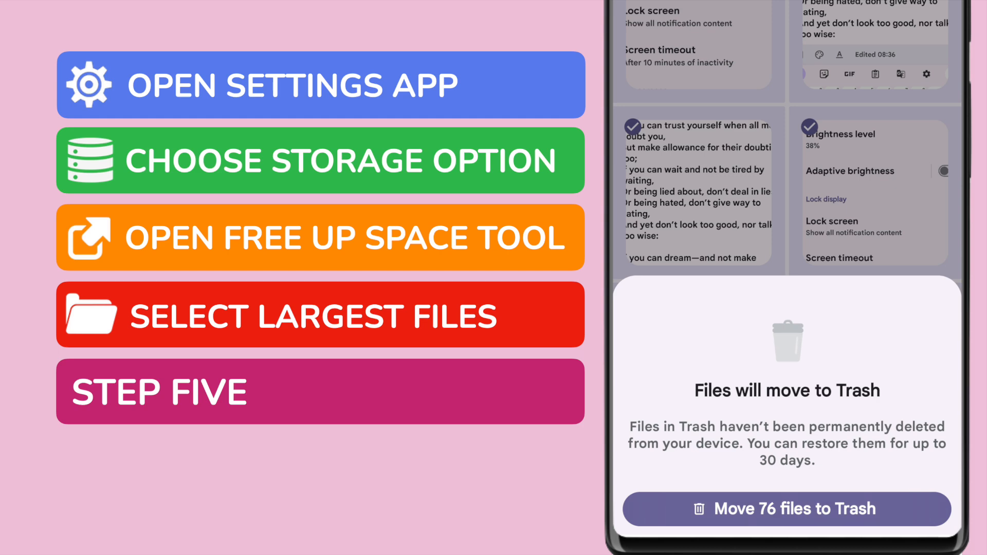
left_click(786, 509)
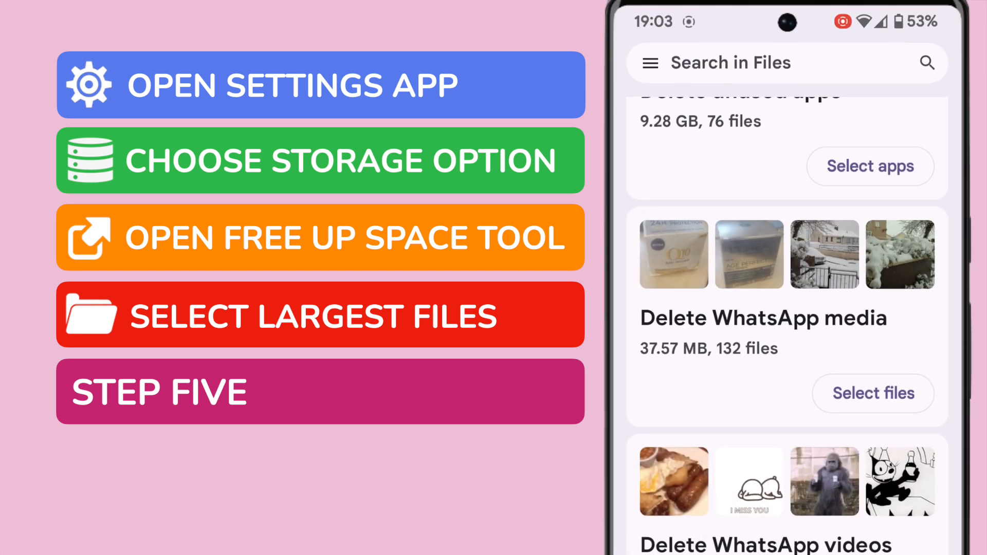
Step: From Delete unused apps, uninstall PopSign, Proscenic and Uber and confirm
scroll("down", 3)
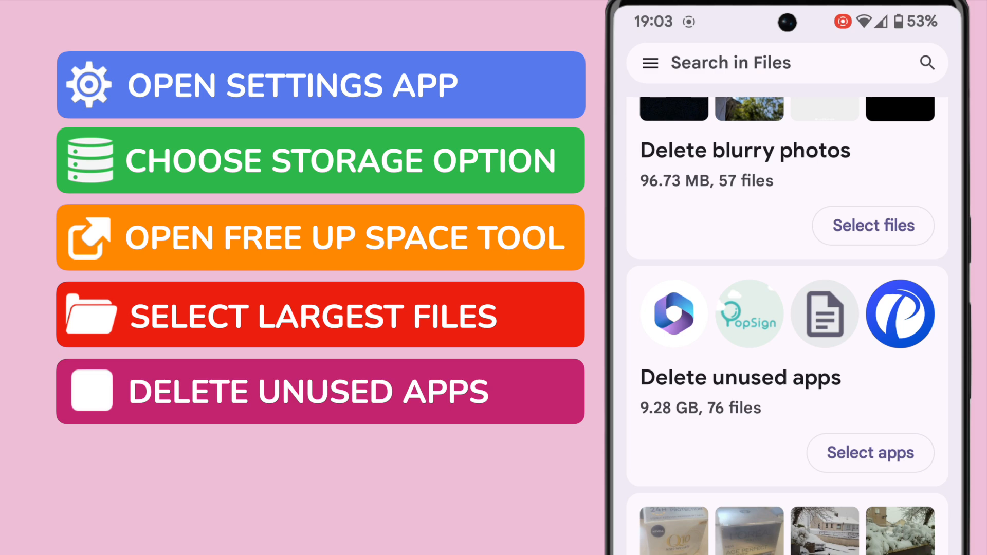
left_click(870, 452)
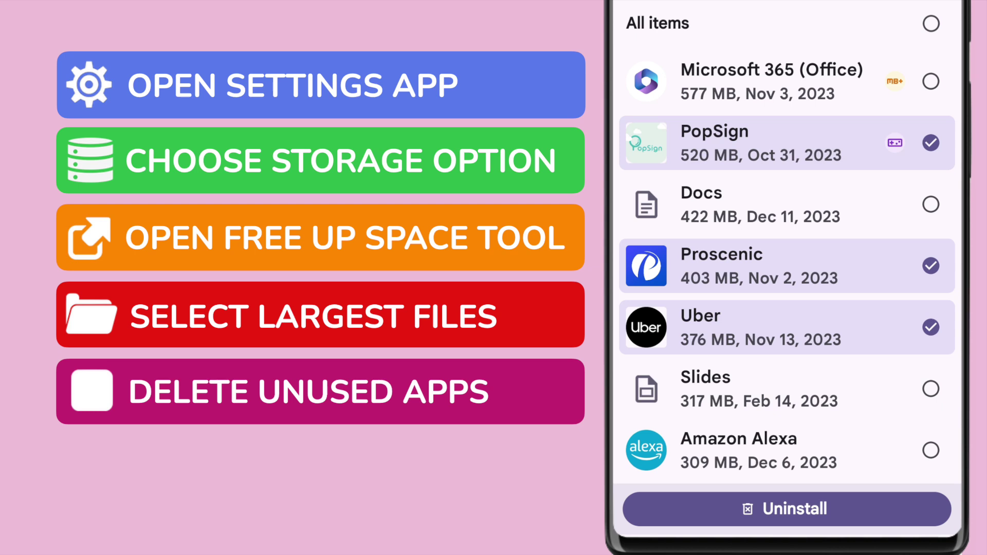
left_click(785, 509)
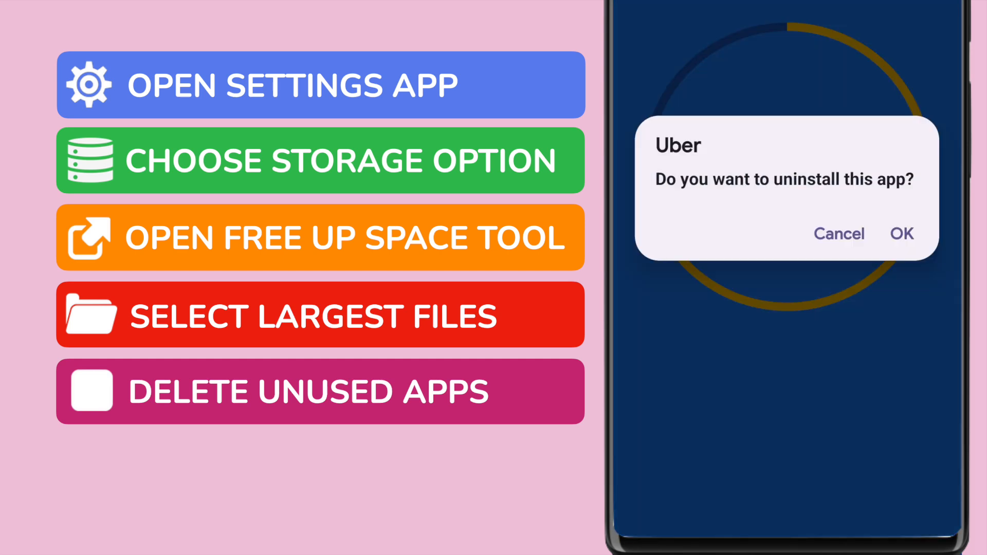
left_click(903, 234)
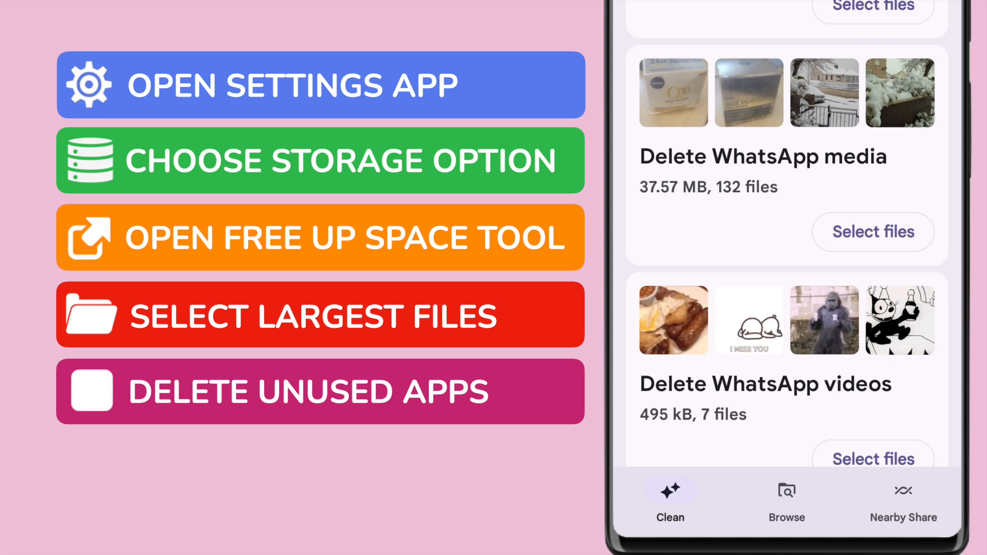
scroll("down", 3)
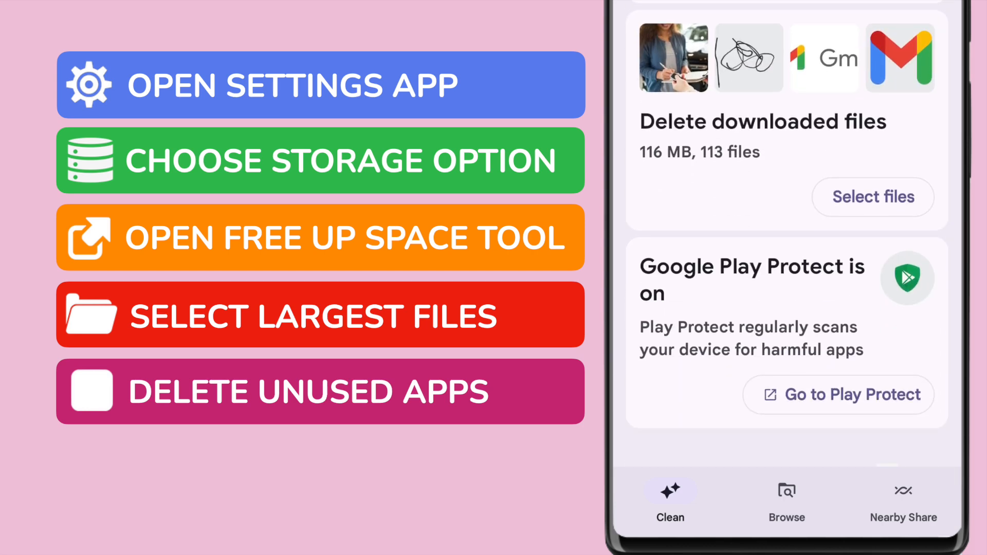
scroll("down", 3)
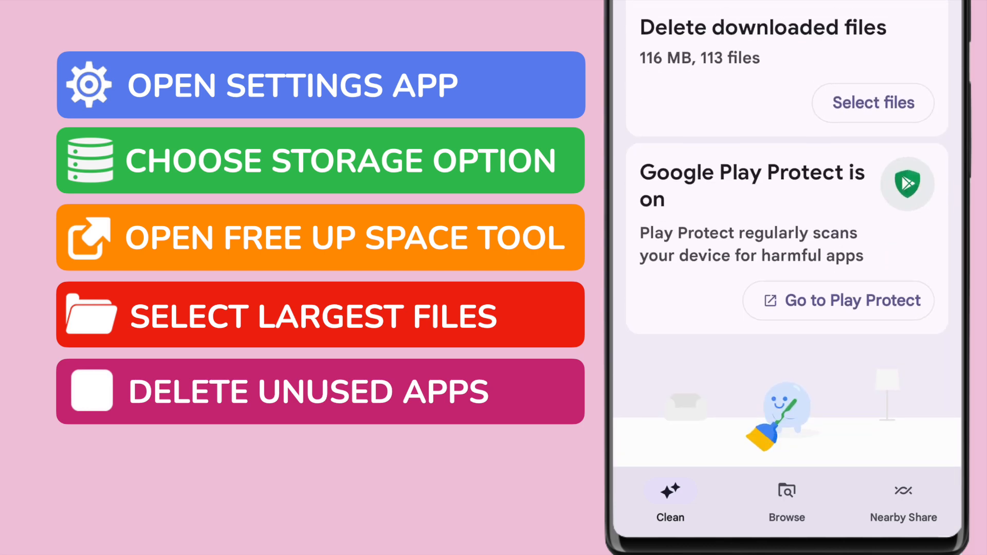